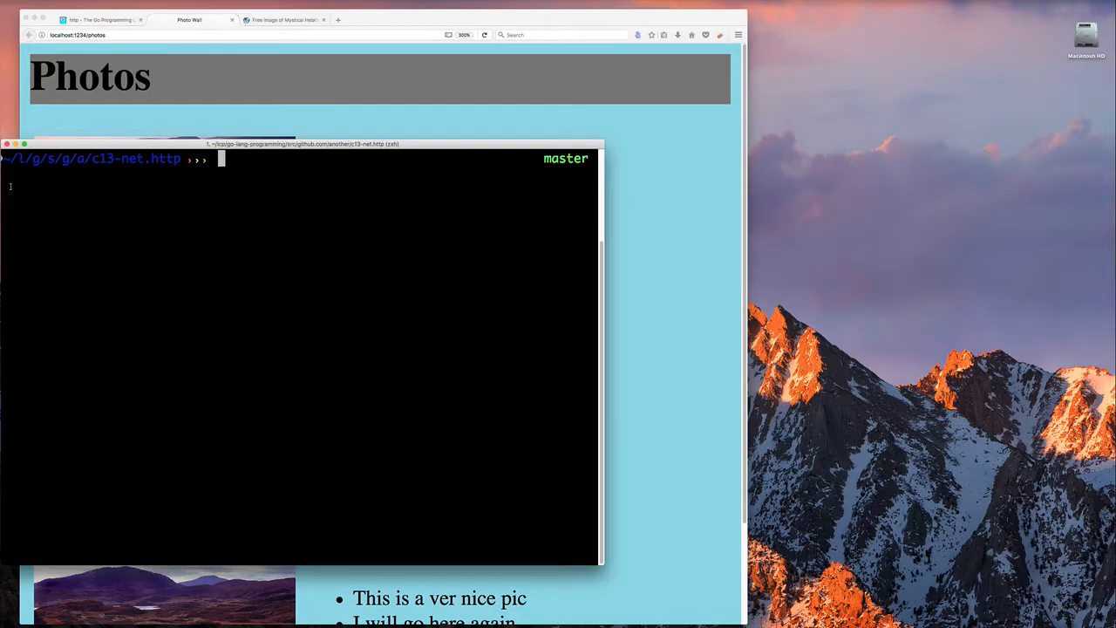
- Change the fmt.Println startup message in main.go to 'Web App - Mini.CSS'
text(cp -r)
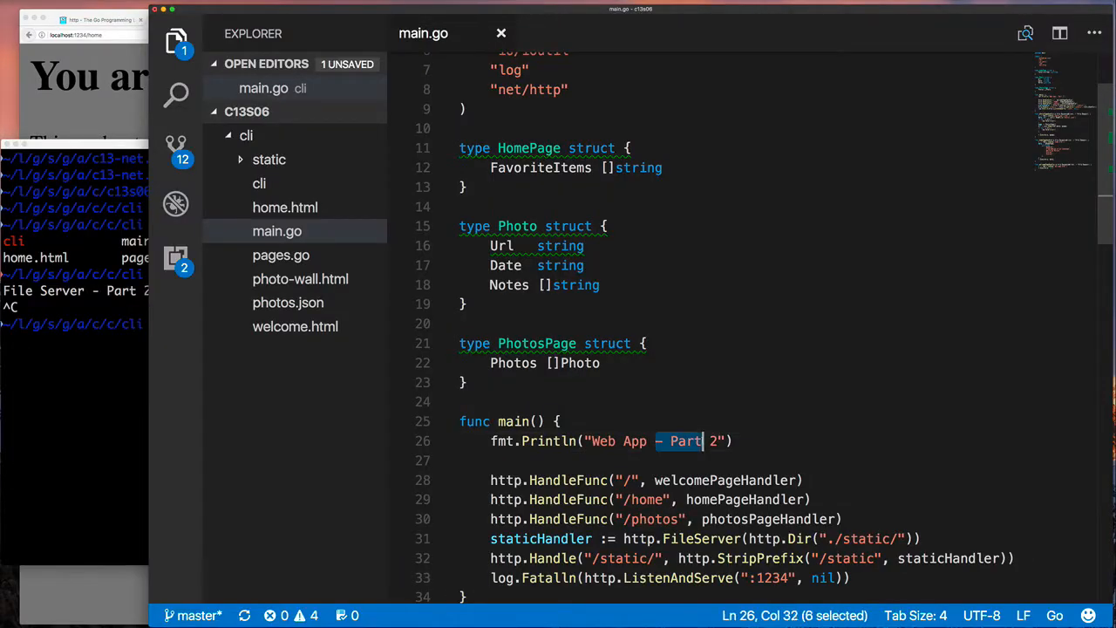
text(M)
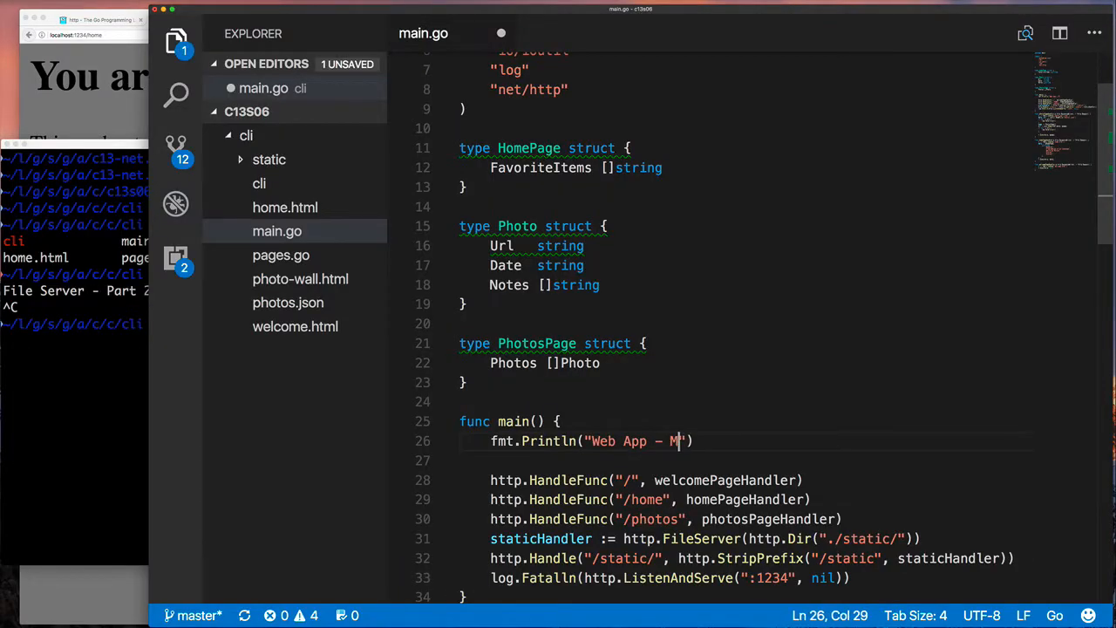
text(ini.CSS)
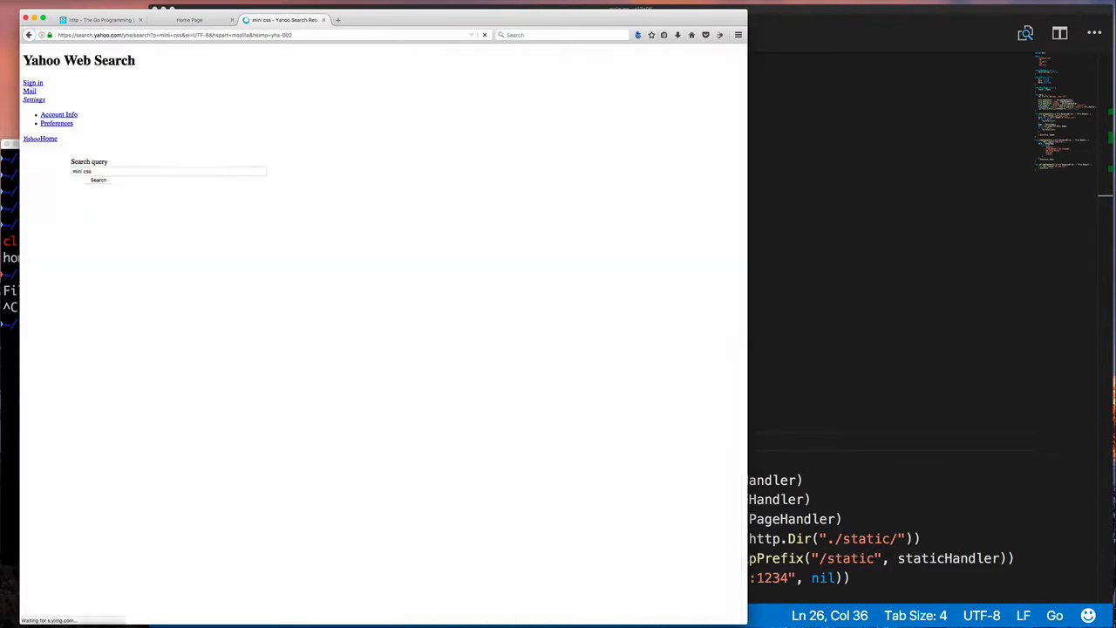
- Open the minicss.org project site from the 'mini css' search results
click(98, 180)
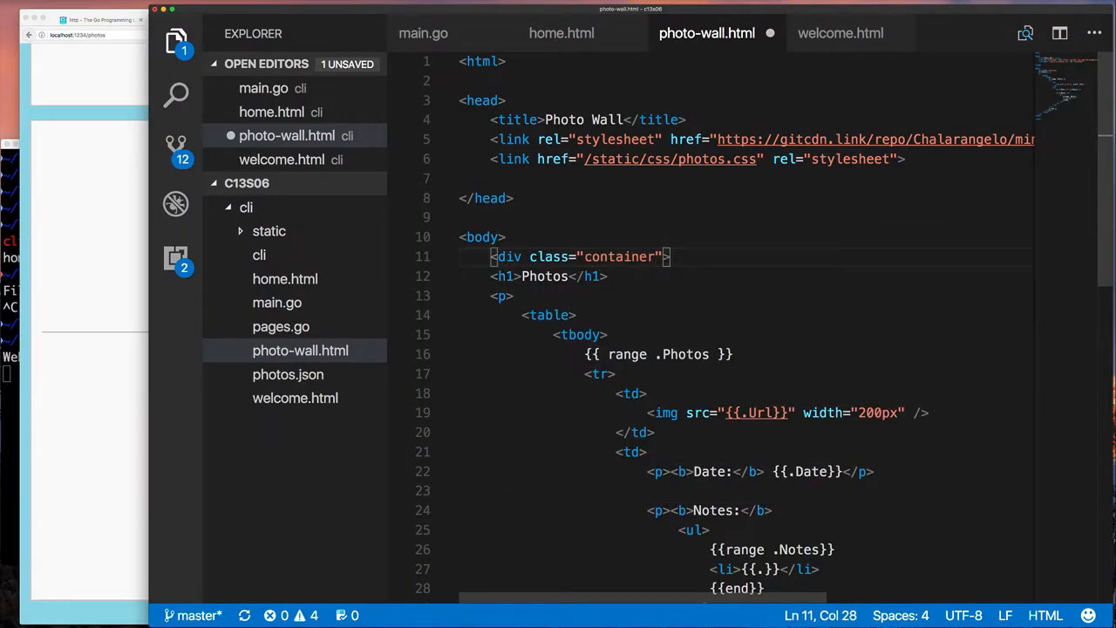
- Wrap <h1>Photos</h1> in a row div and a 'col-sm-4 col-sm-offset-4' column div
text(<div class="row">)
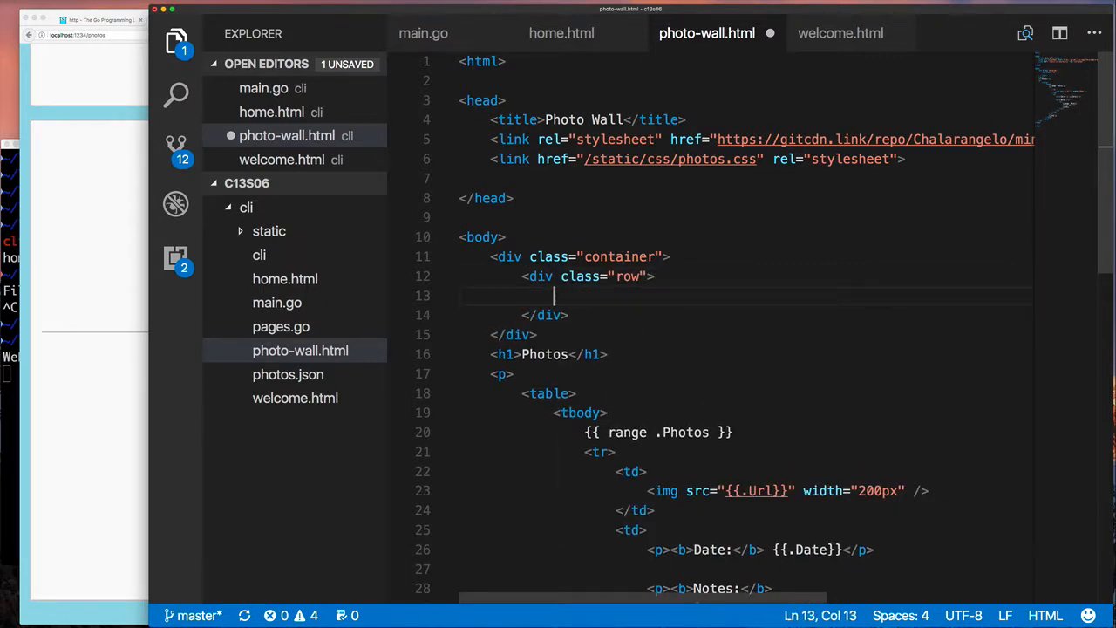
text(<div)
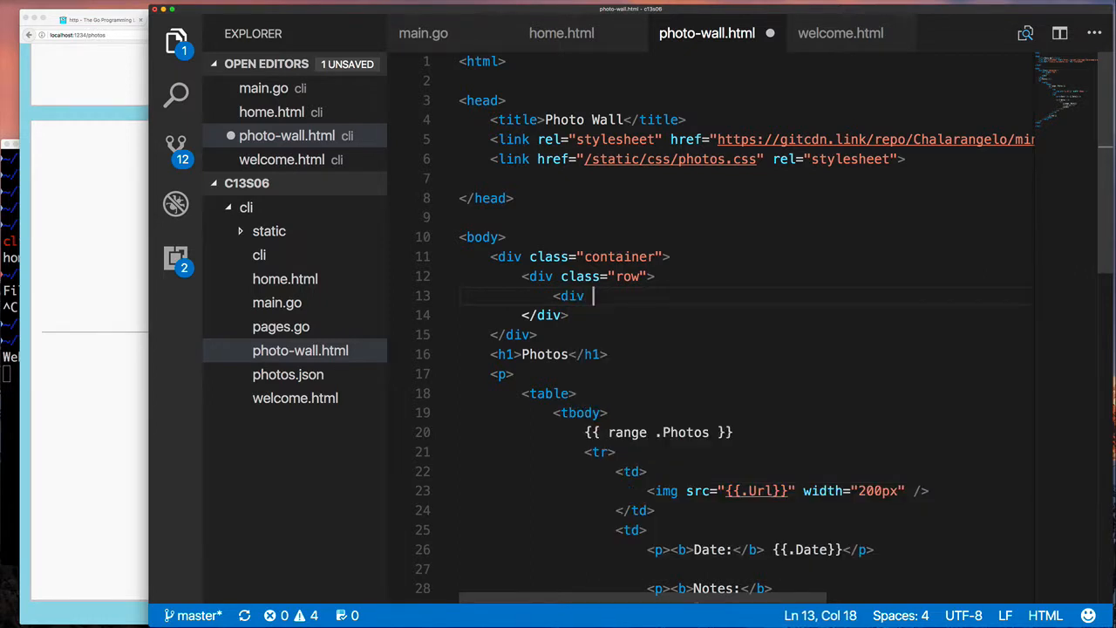
text(class="col")
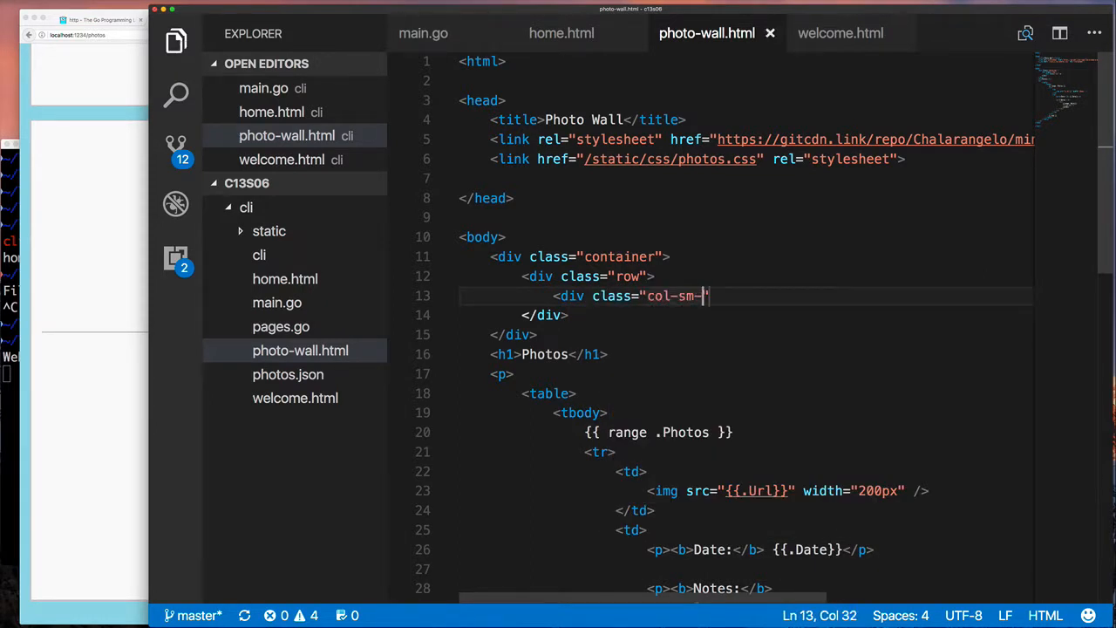
text(4)
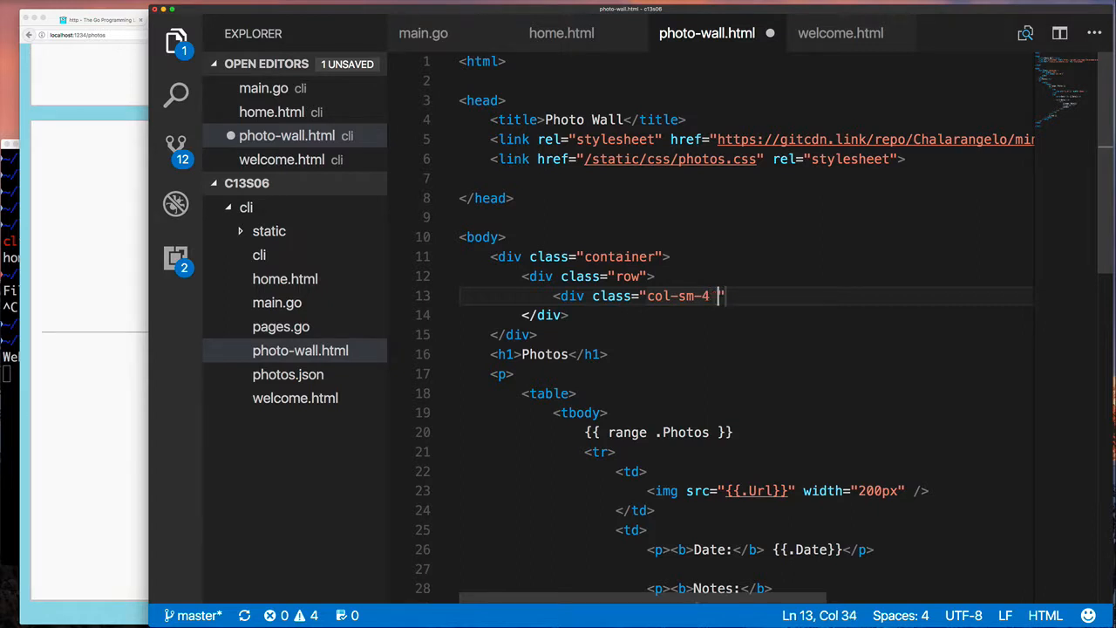
text(col-sm-offset-4)
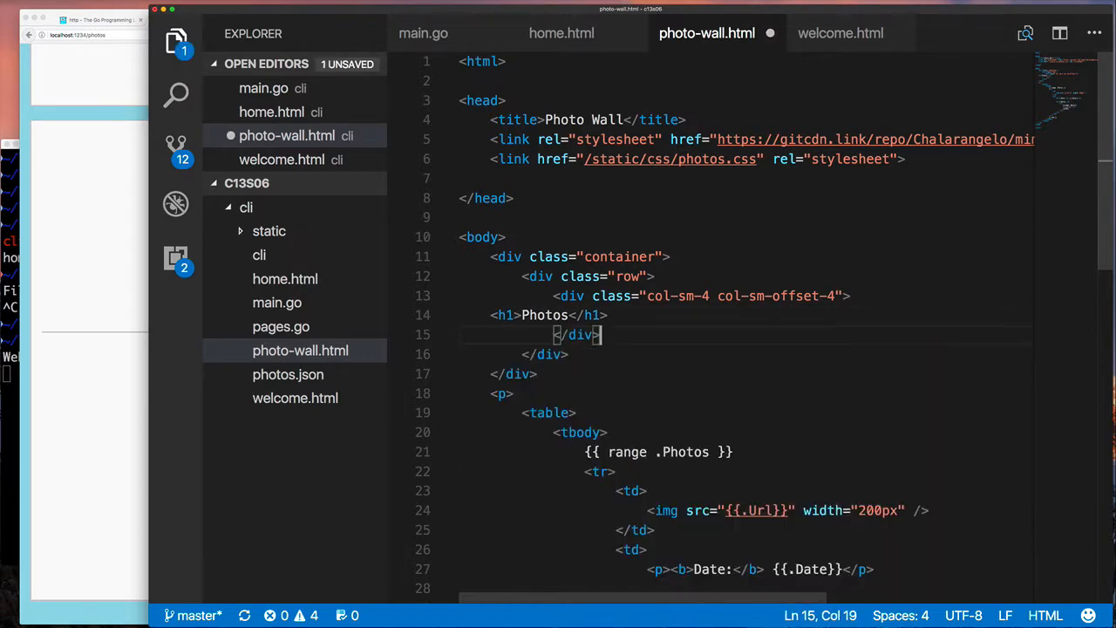
scroll(down, 3)
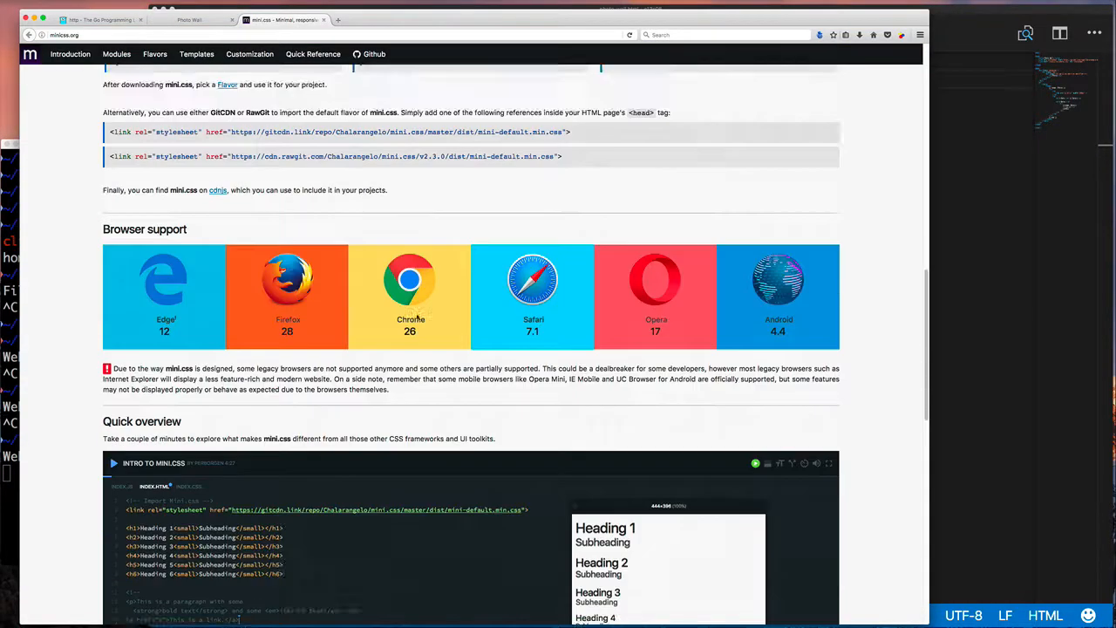
- Open the mini.css Grid module documentation on minicss.org
scroll(down, 3)
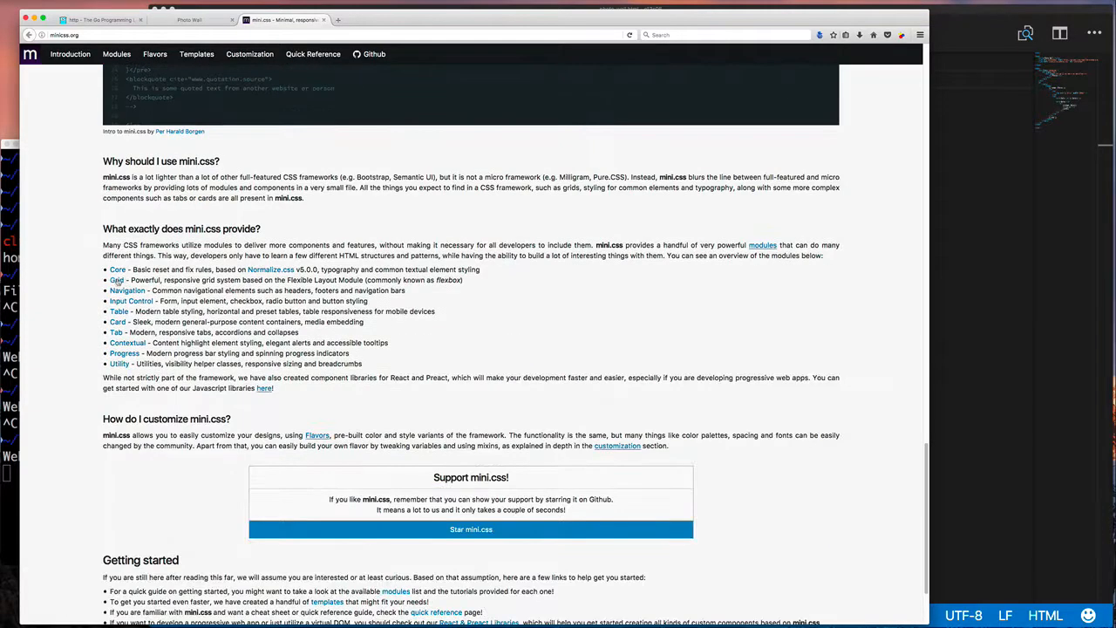
click(116, 280)
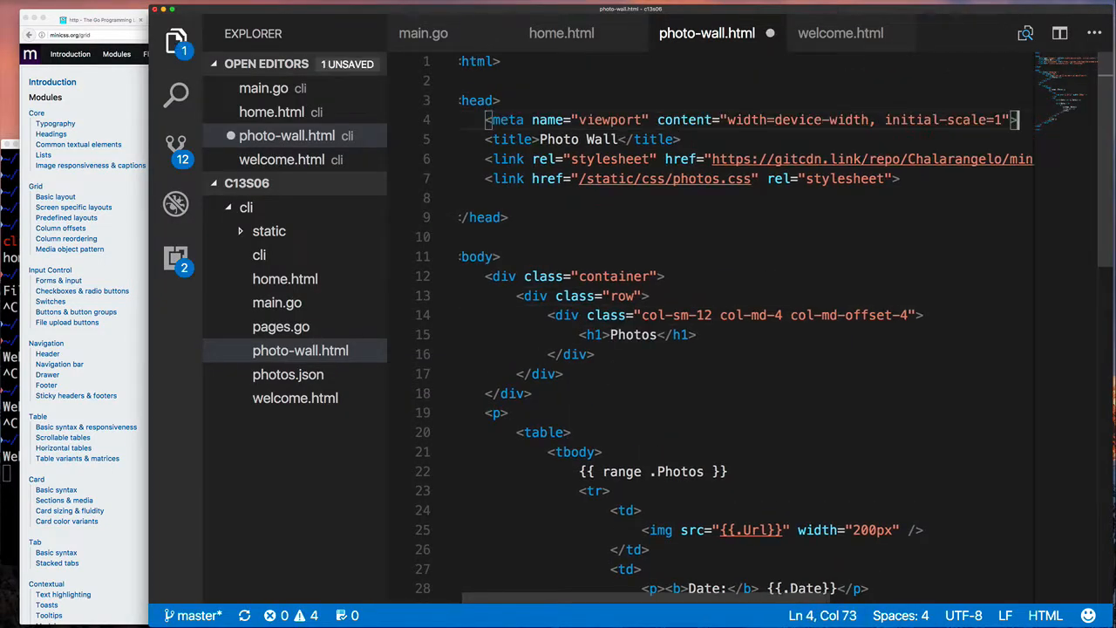
click(562, 33)
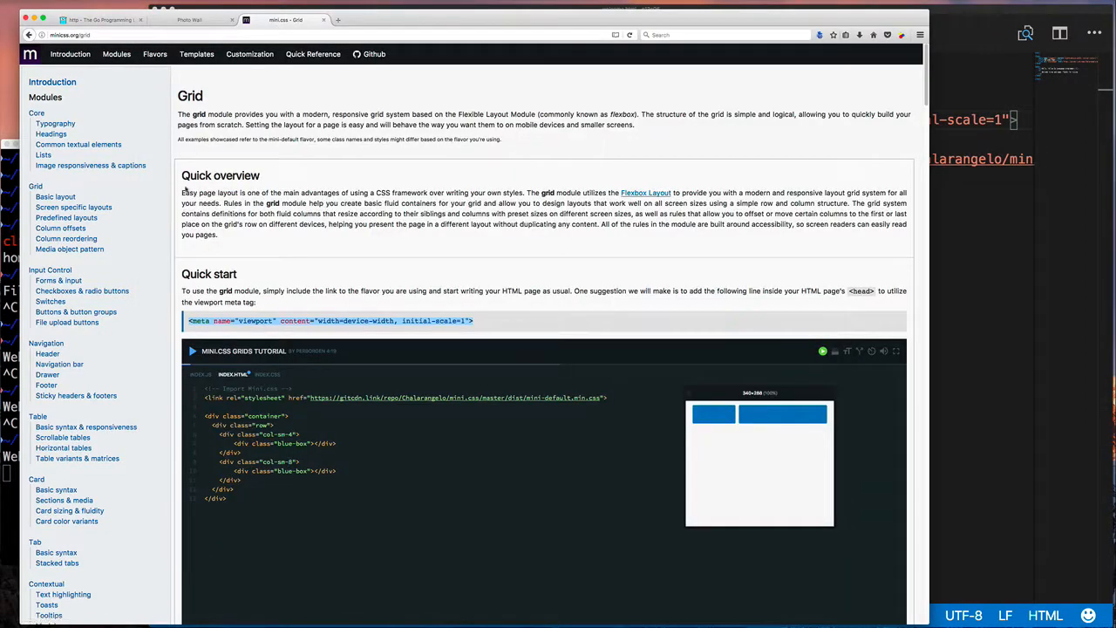
- Scroll through the mini.css Grid documentation
click(190, 19)
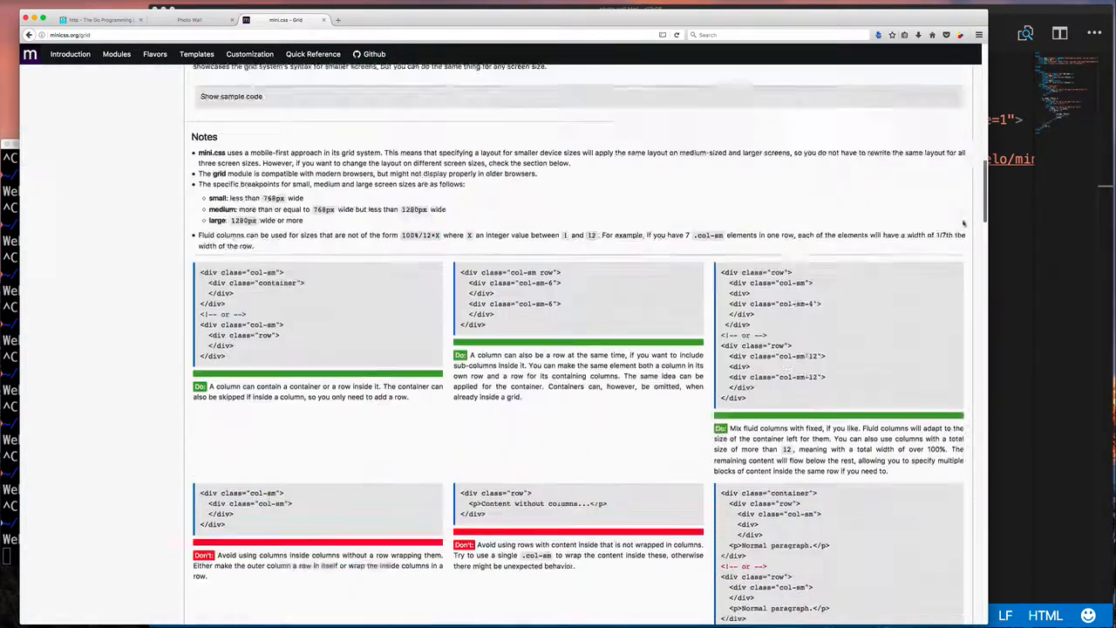
scroll(down, 3)
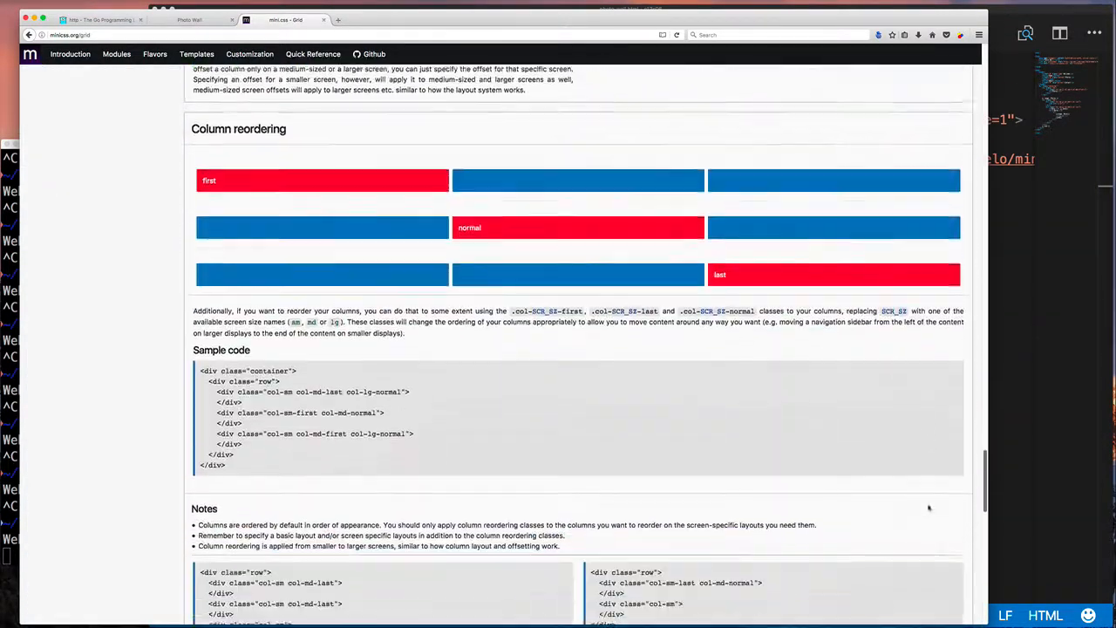
scroll(down, 3)
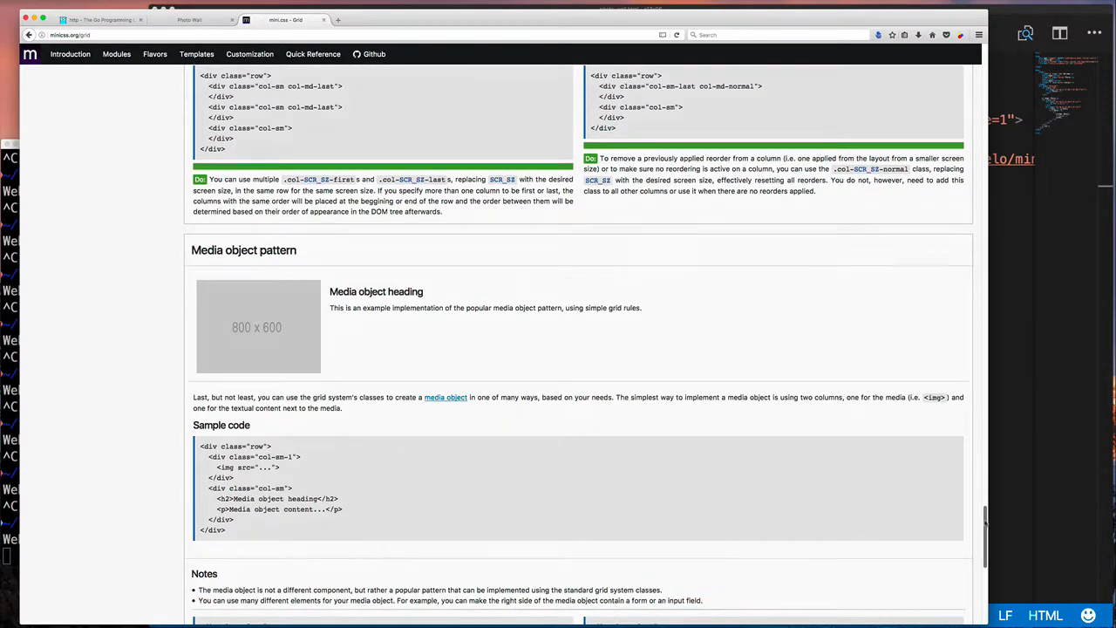
scroll(down, 3)
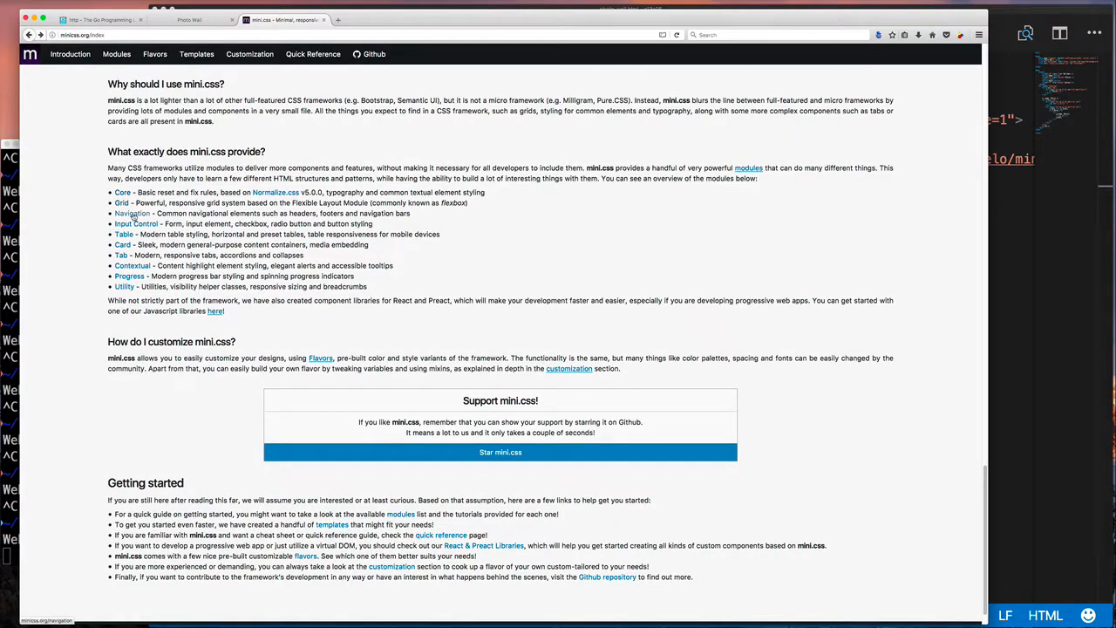
- Open the Navigation module docs and read the Header and Drawer sections
click(131, 213)
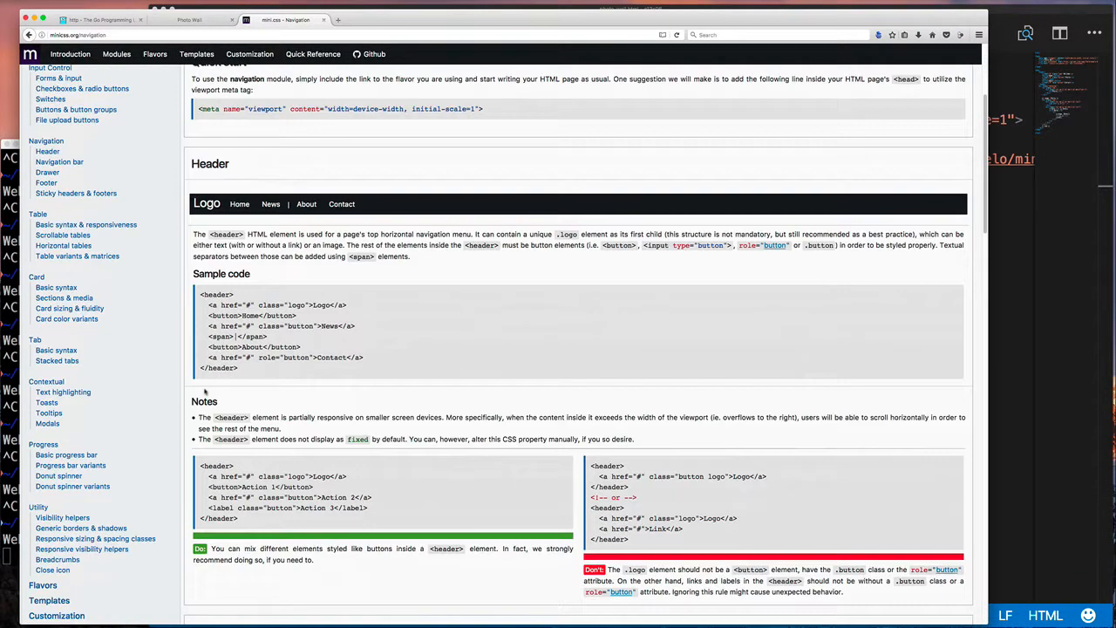
scroll(down, 3)
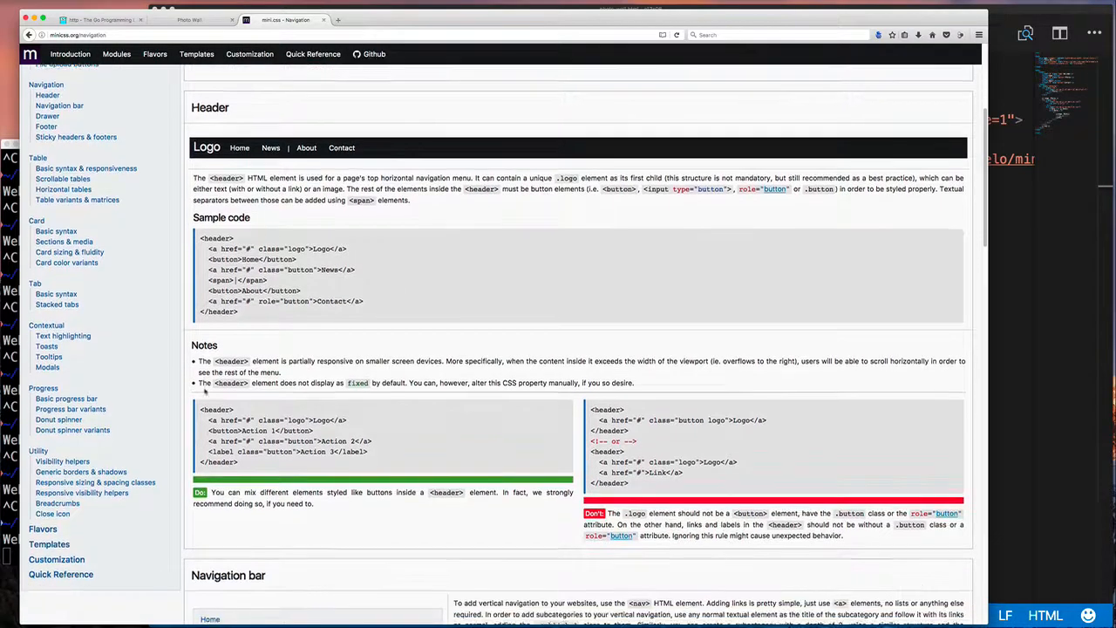
scroll(down, 3)
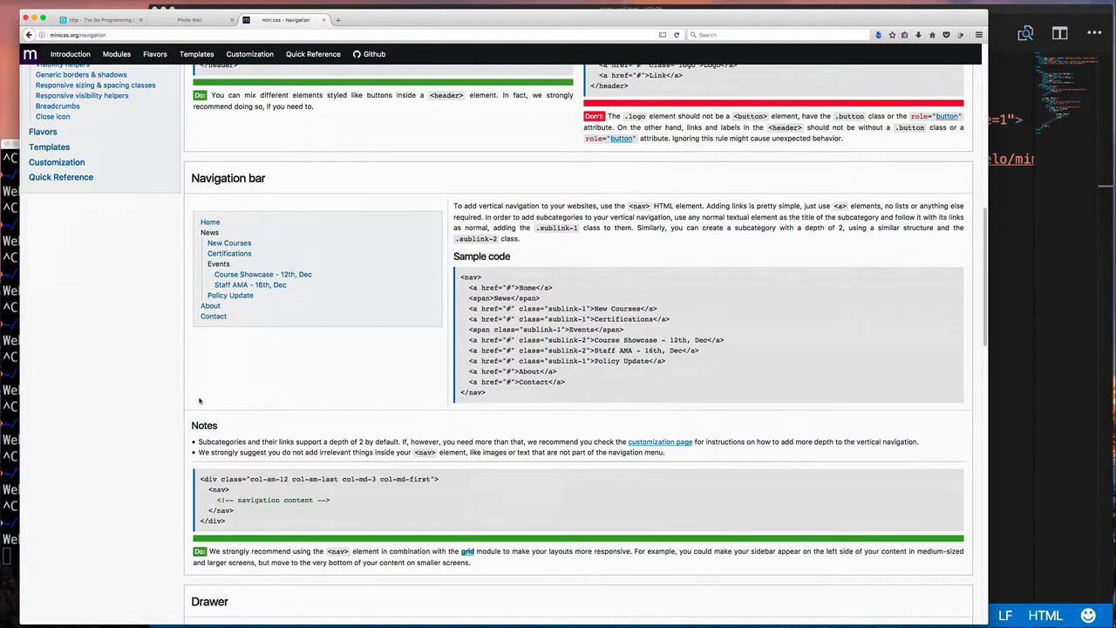
scroll(down, 3)
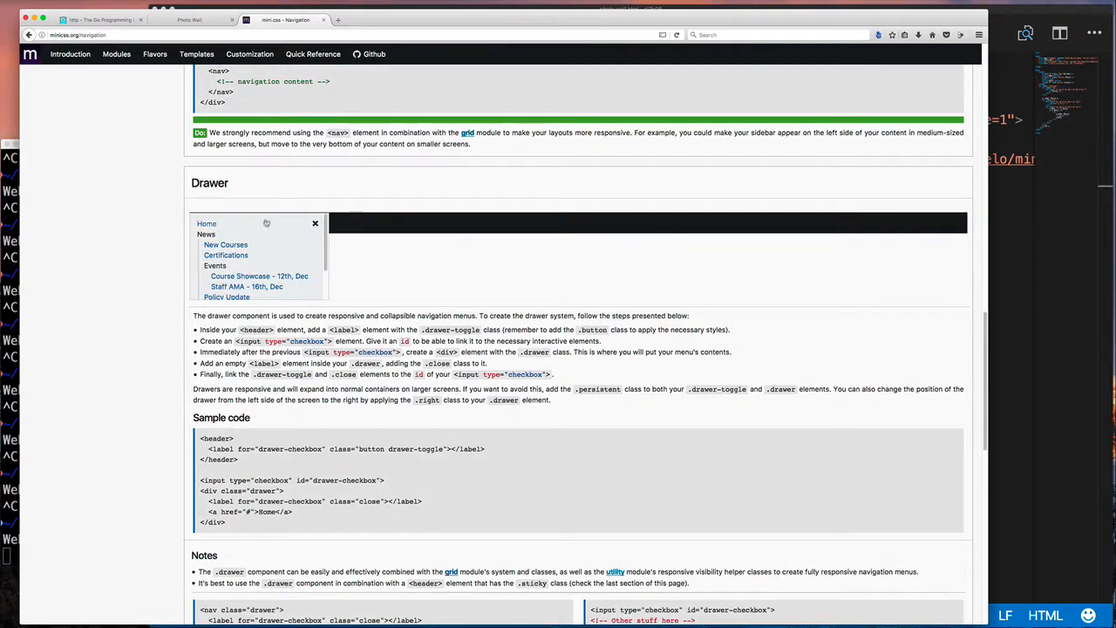
scroll(down, 3)
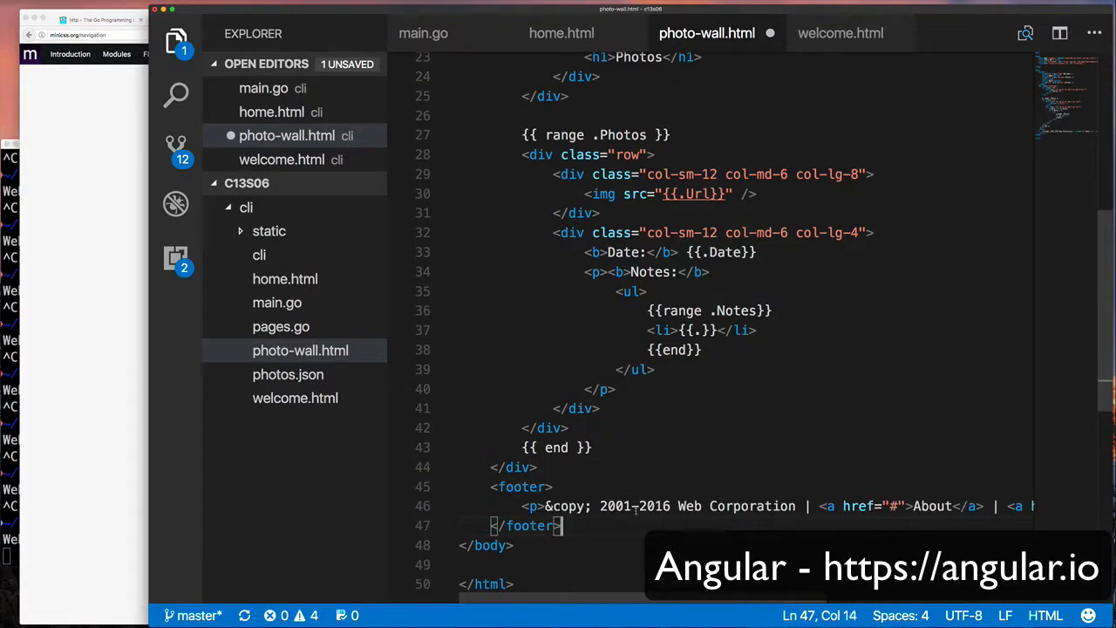
- Add a 'Striversity' header bar with Welcome, Home and Photos links to /, /home, /photos
text(Striversity)
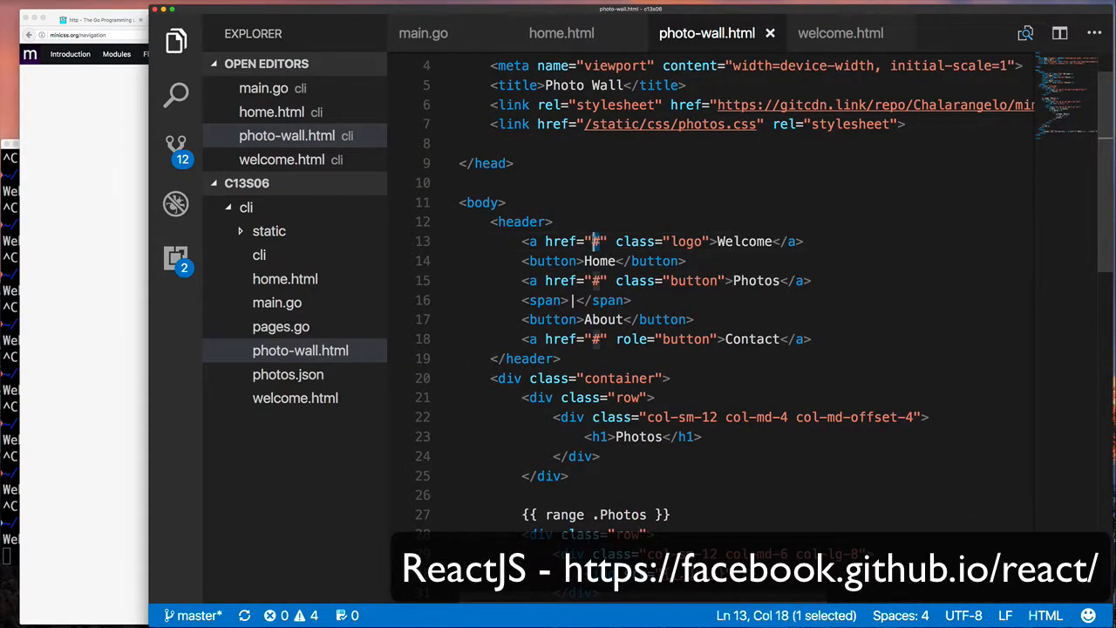
text(/)
click(667, 281)
text(/photos)
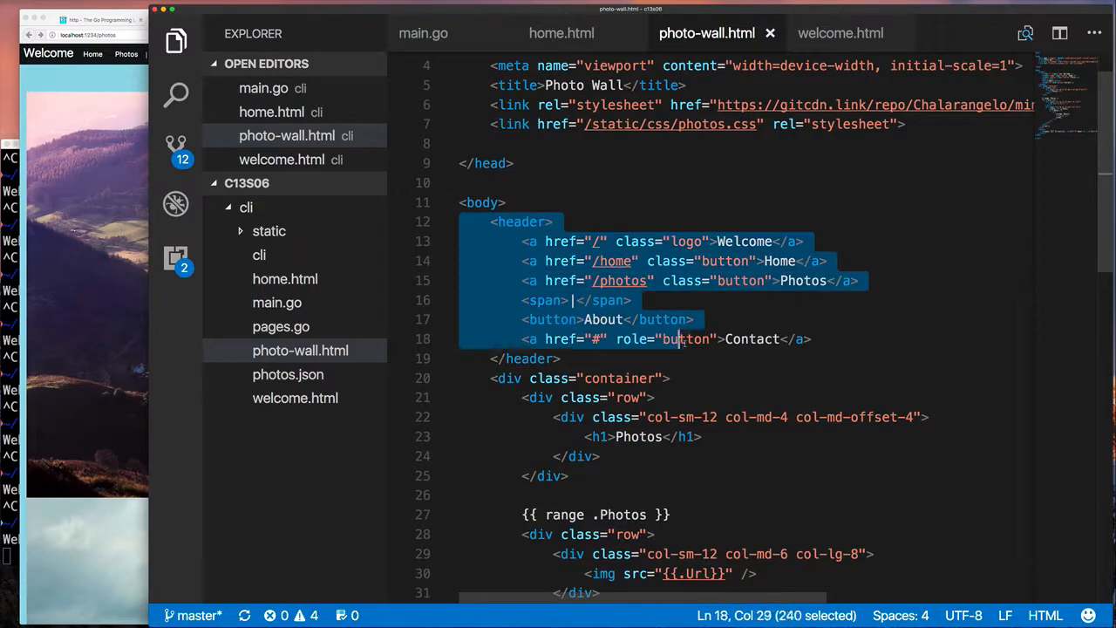
- Paste the header and footer into home.html and delete its /static/css/home.css link
click(840, 33)
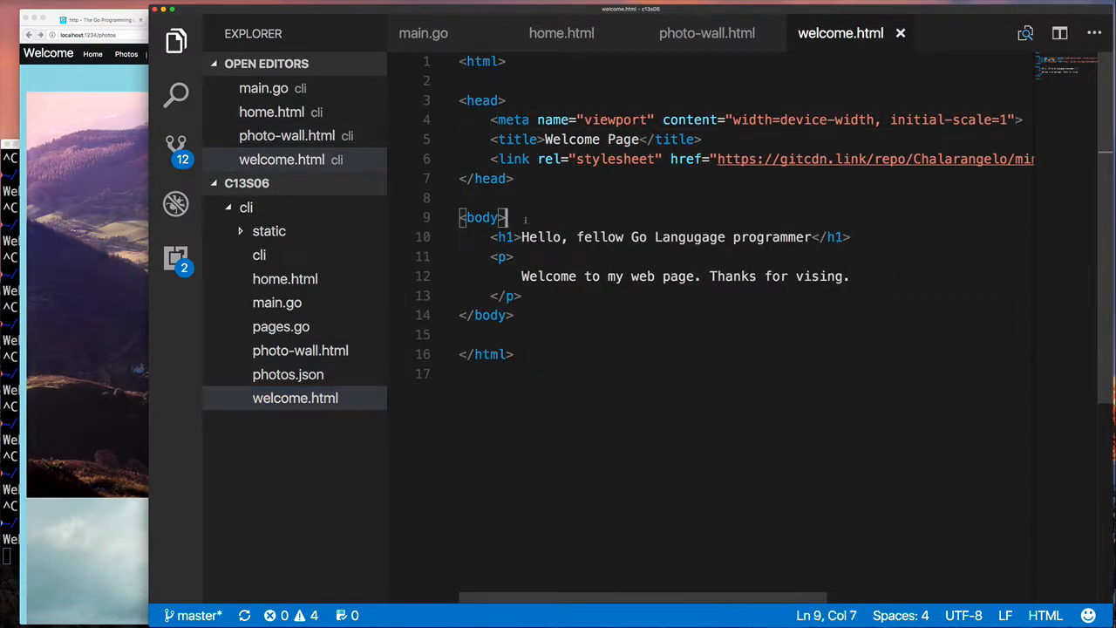
click(562, 34)
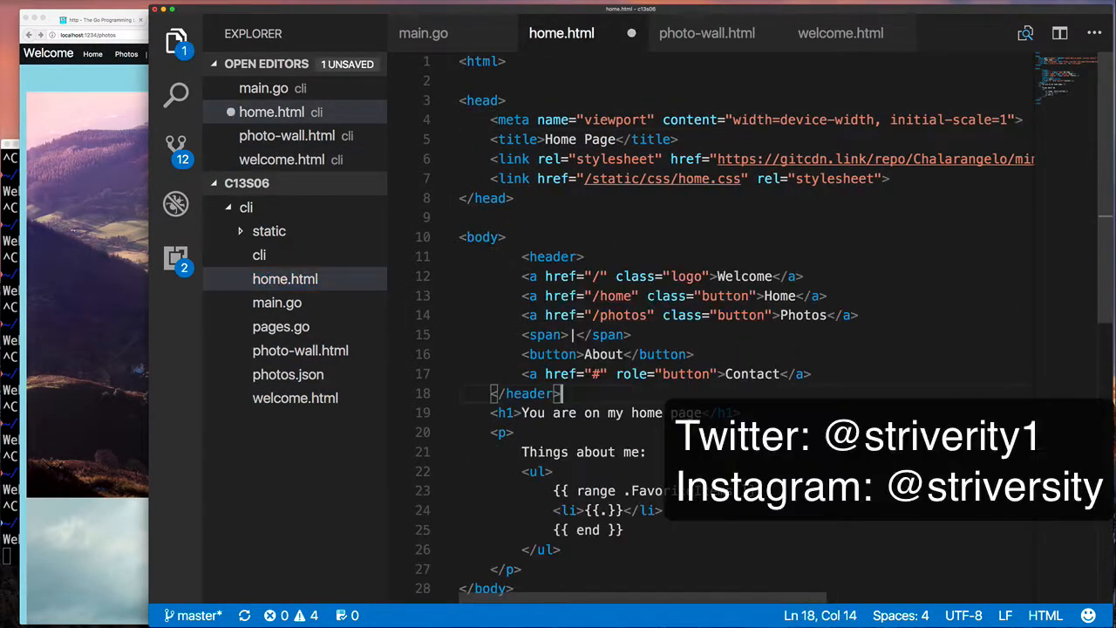
click(706, 33)
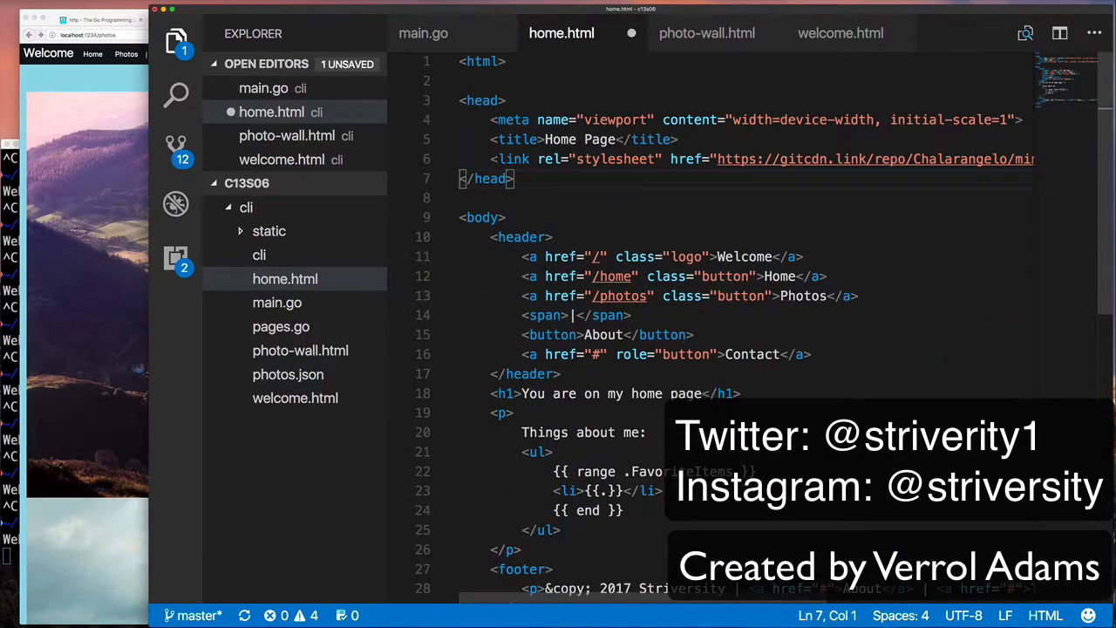
click(706, 33)
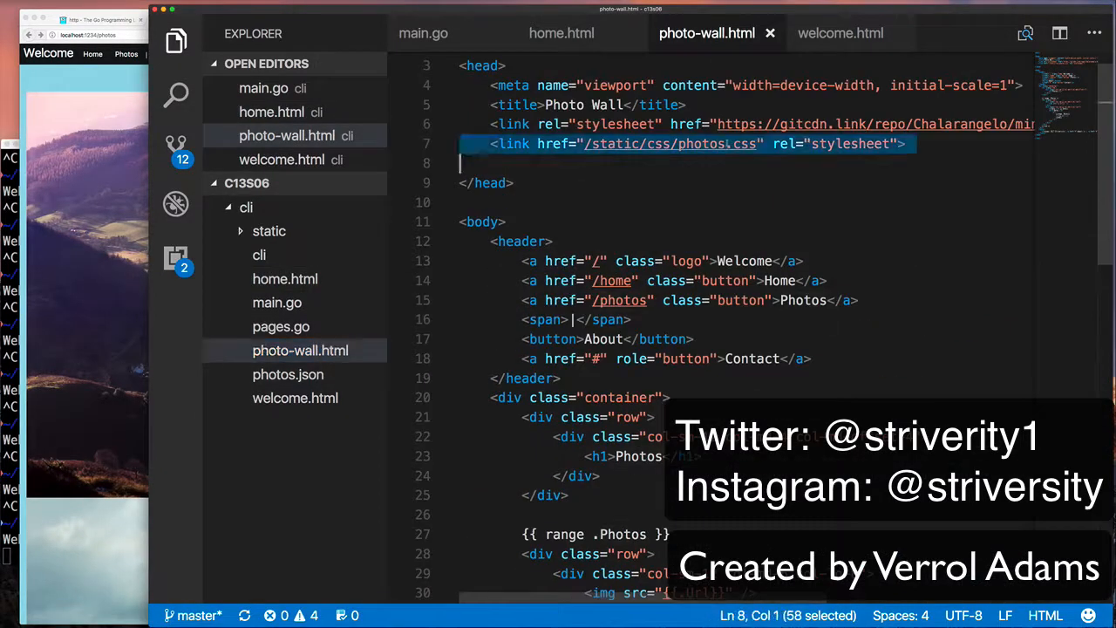